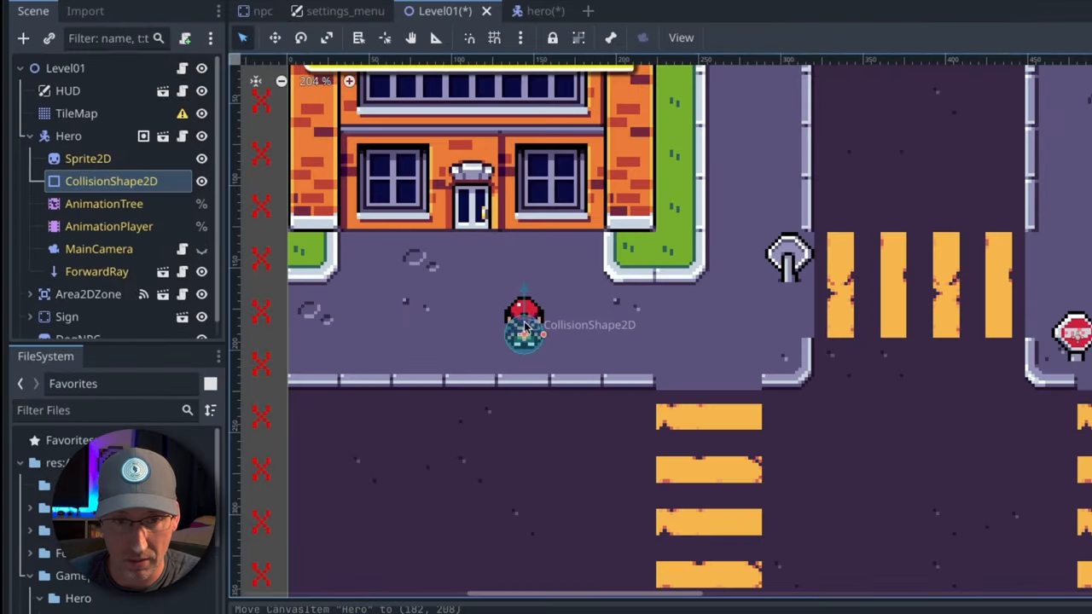
# Nudge the Hero's collision shape, then group the Hero node so its children can't be picked
pyautogui.moveTo(525, 327); pyautogui.dragTo(546, 348)
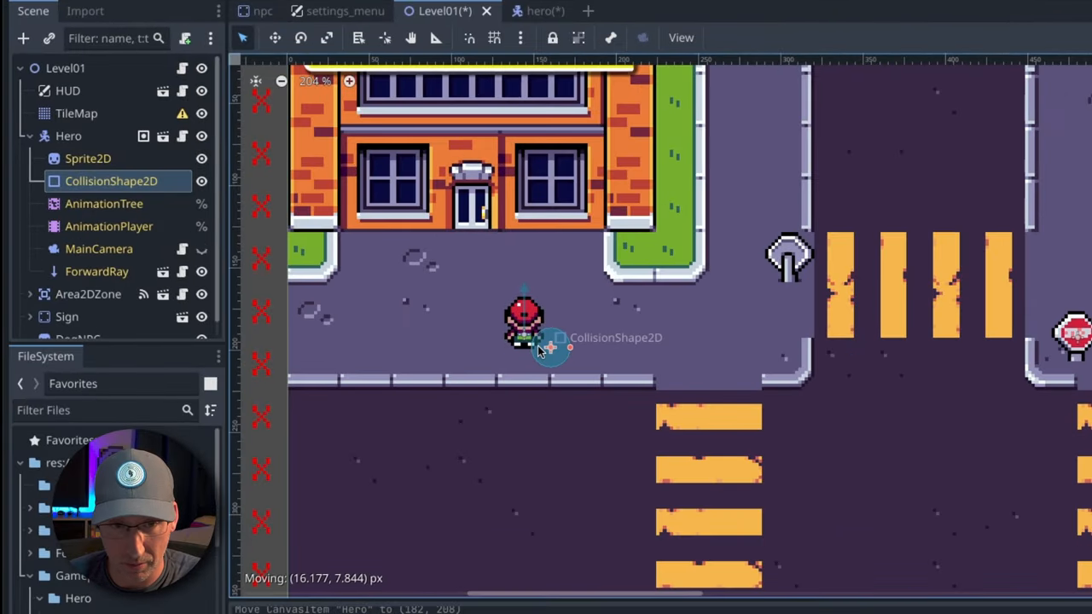
pyautogui.click(88, 157)
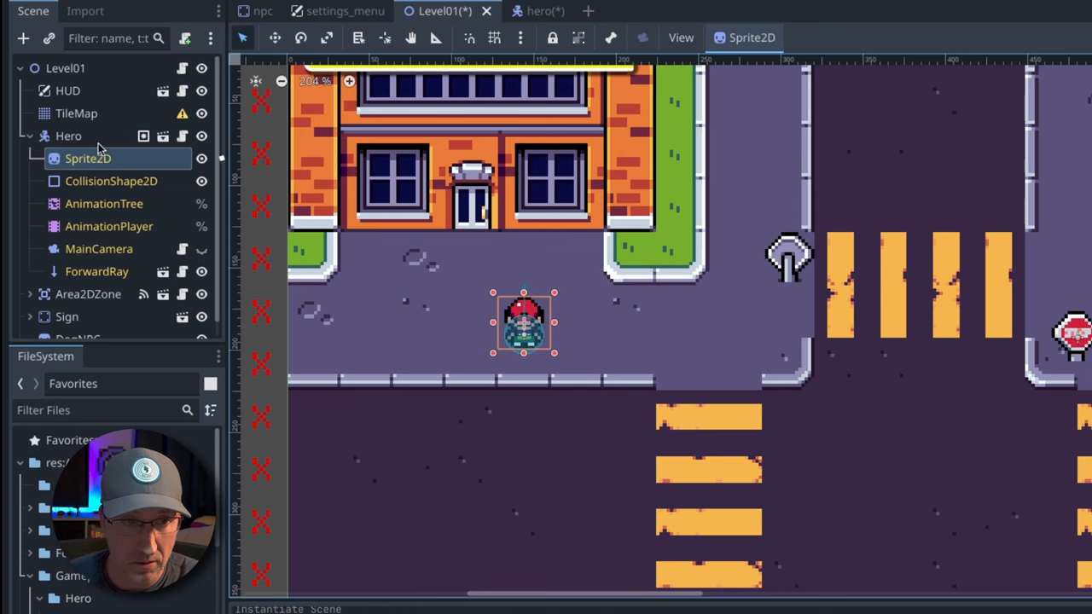
pyautogui.click(68, 137)
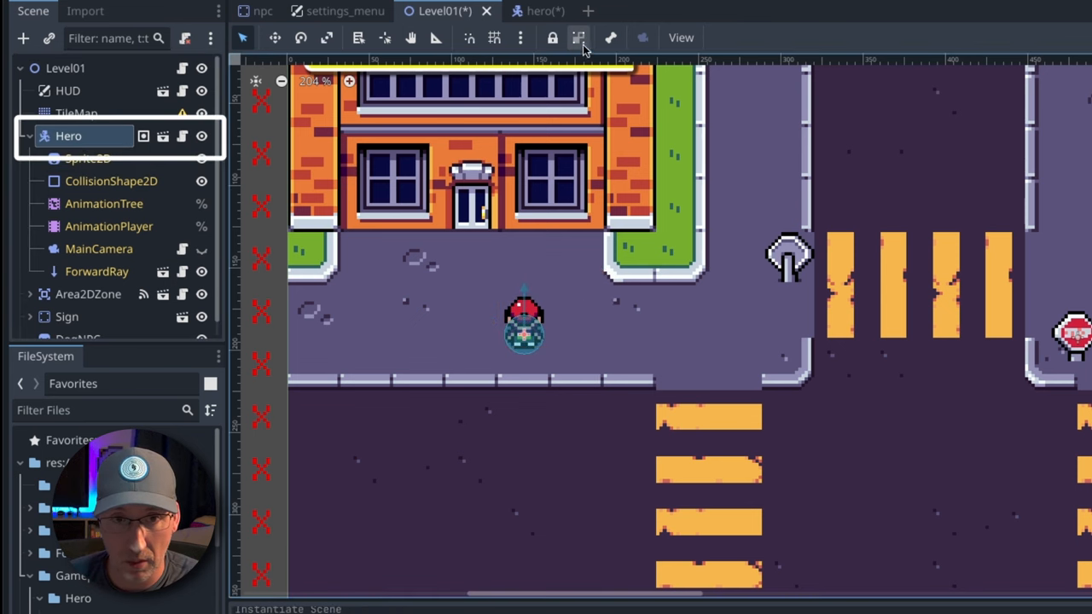
pyautogui.click(578, 38)
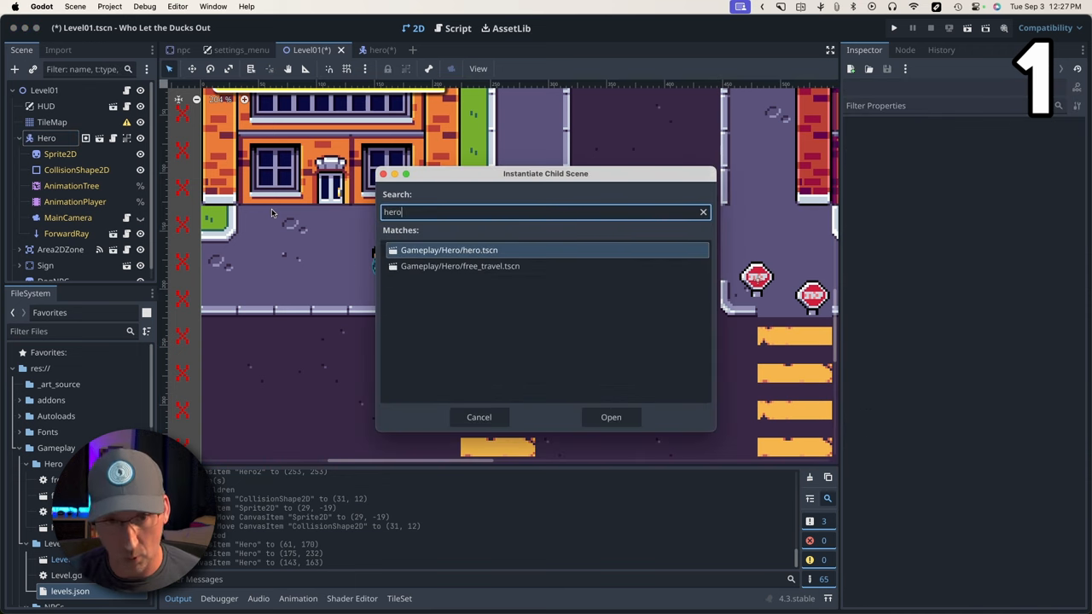
# Instantiate Gameplay/Hero/hero.tscn at a right-clicked spot on the map as Hero2
pyautogui.click(610, 417)
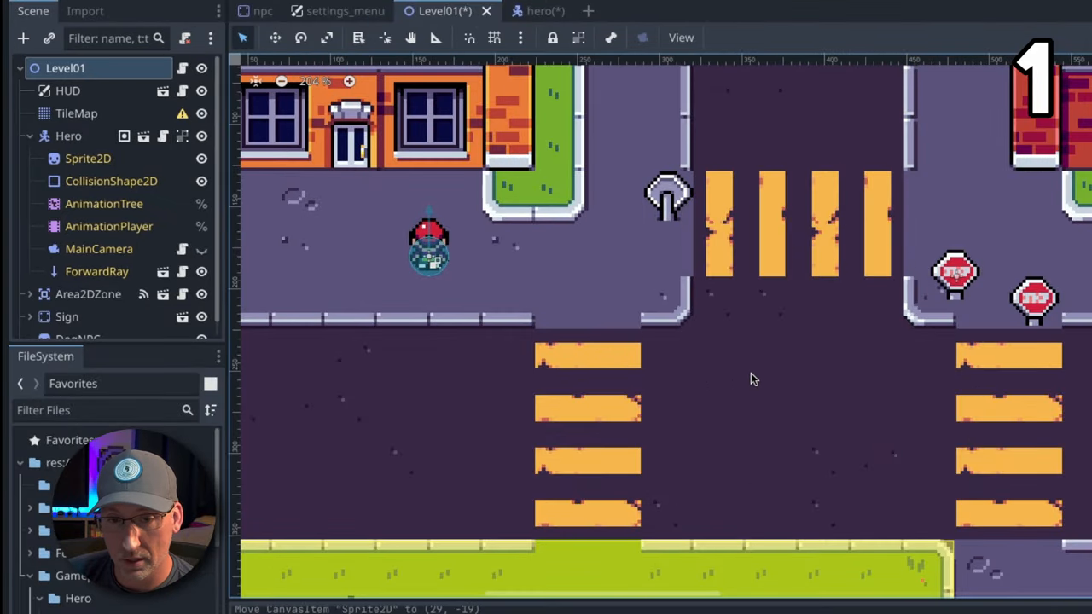
pyautogui.rightClick(751, 379)
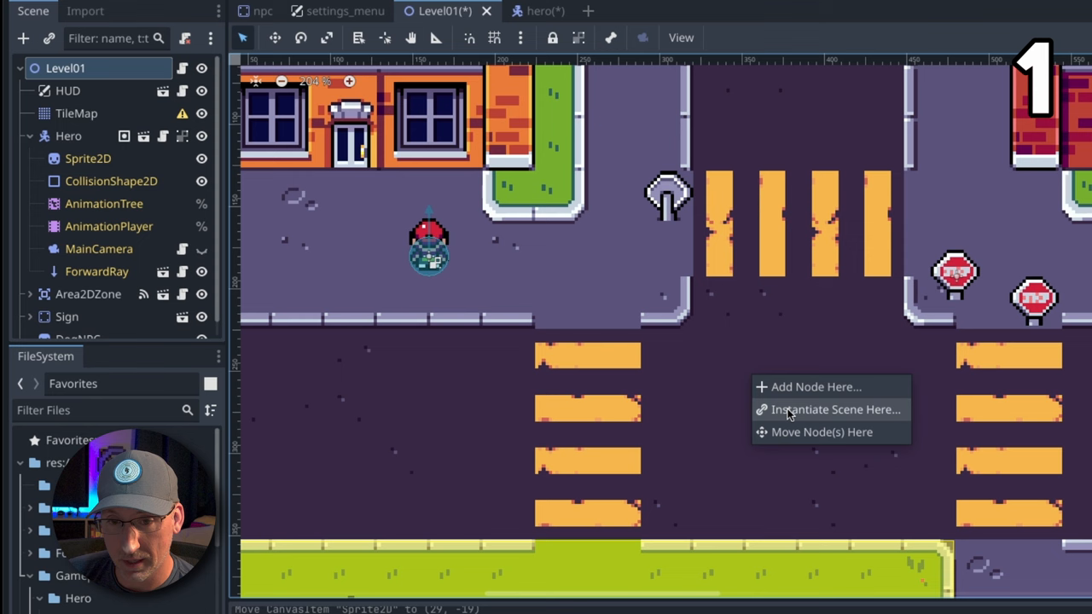
pyautogui.click(836, 409)
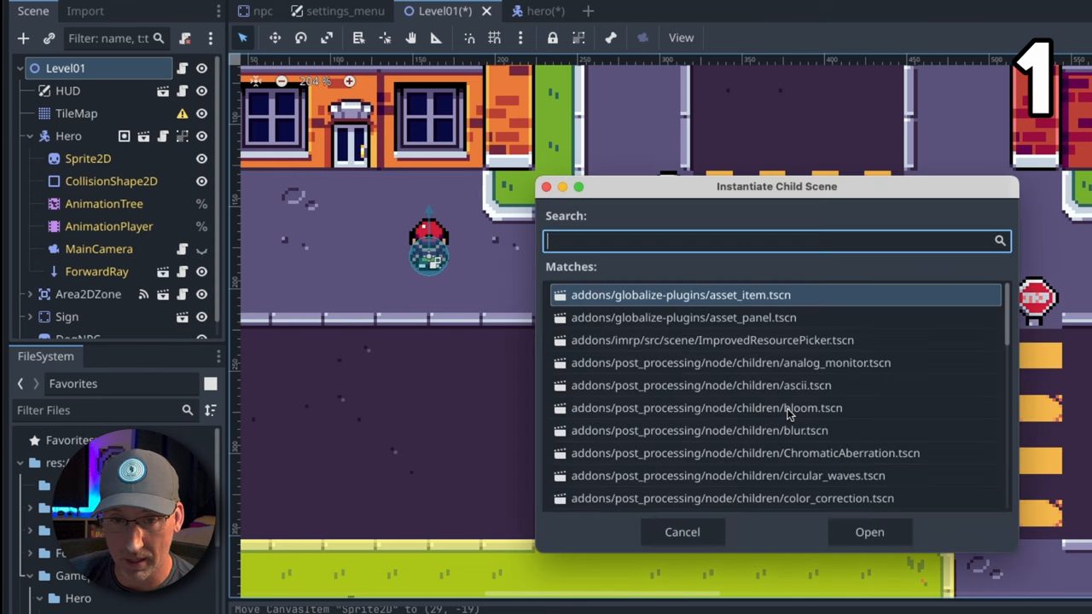
pyautogui.write('hero')
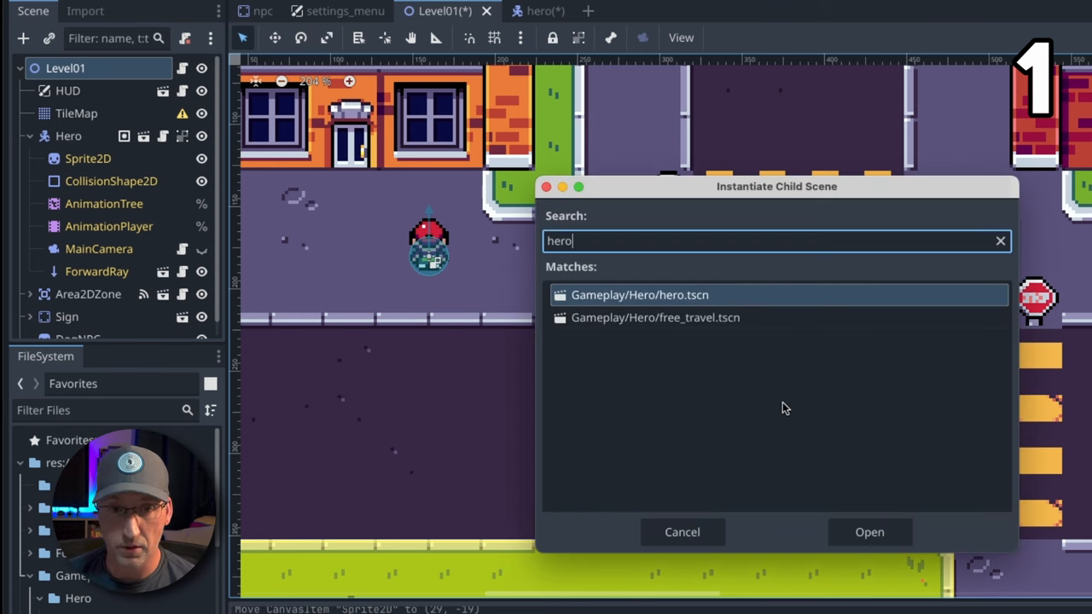
pyautogui.click(870, 533)
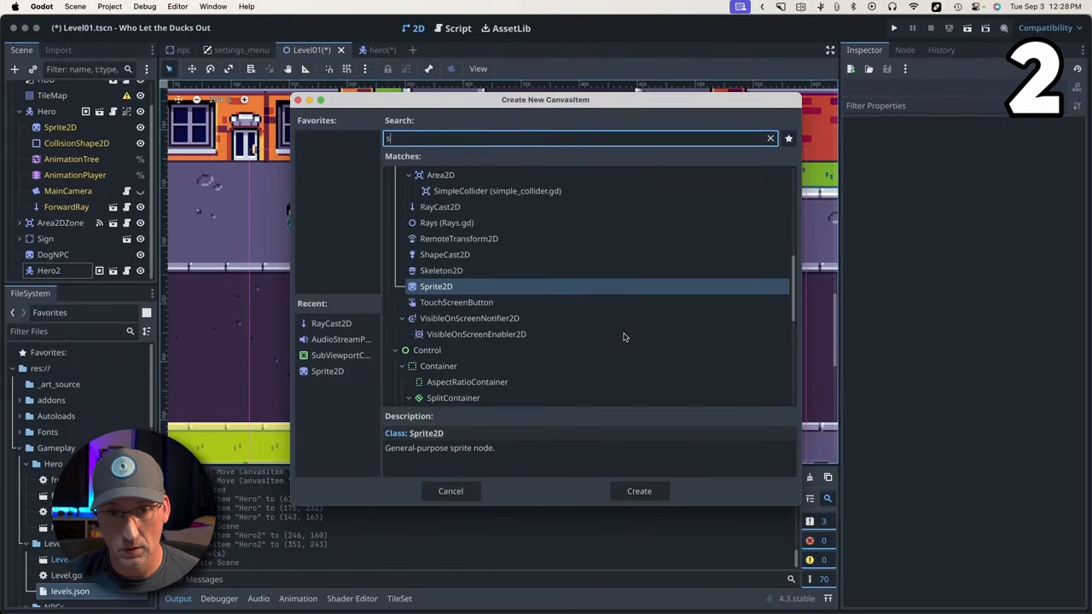
# Pick Sprite2D from the recent list in the Create New Node dialog
pyautogui.click(638, 491)
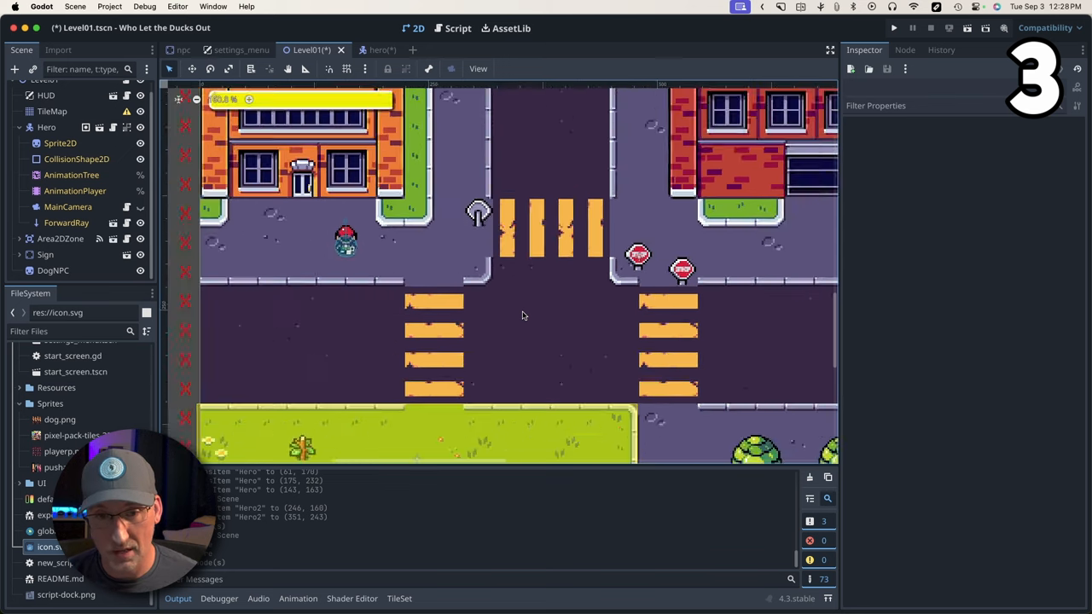
# Select the stray DogNPC sprite far above the level and drag it into the street near the crosswalks
pyautogui.scroll(-3)
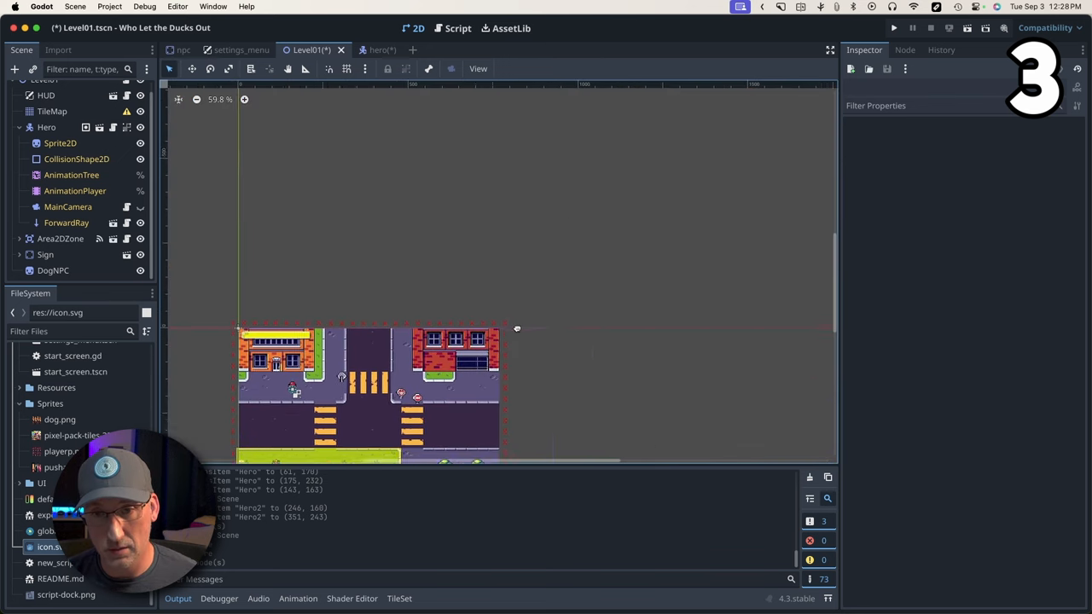
pyautogui.scroll(-3)
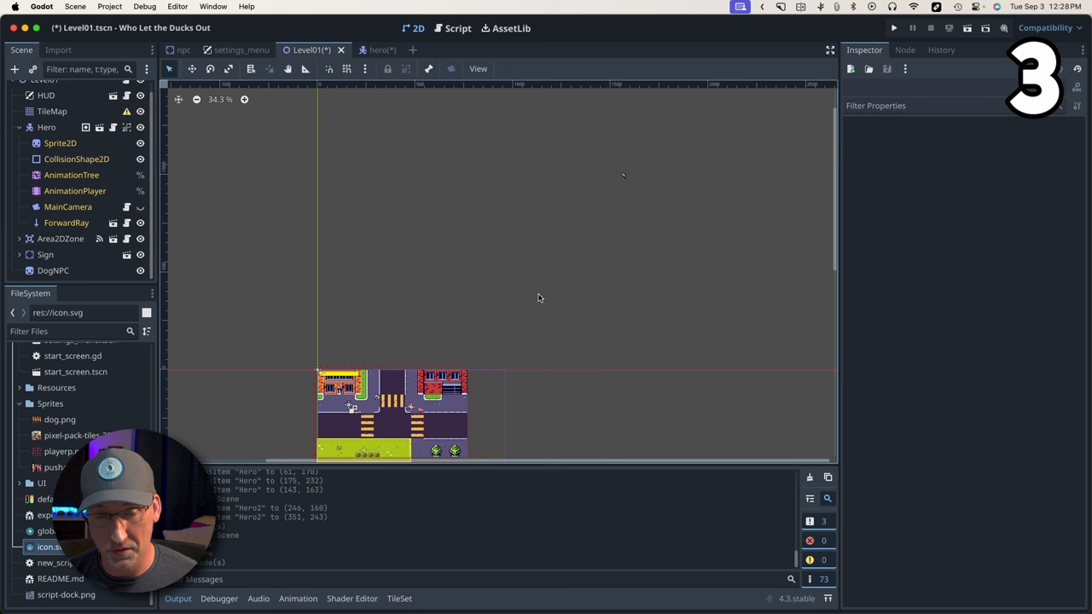
pyautogui.moveTo(627, 191)
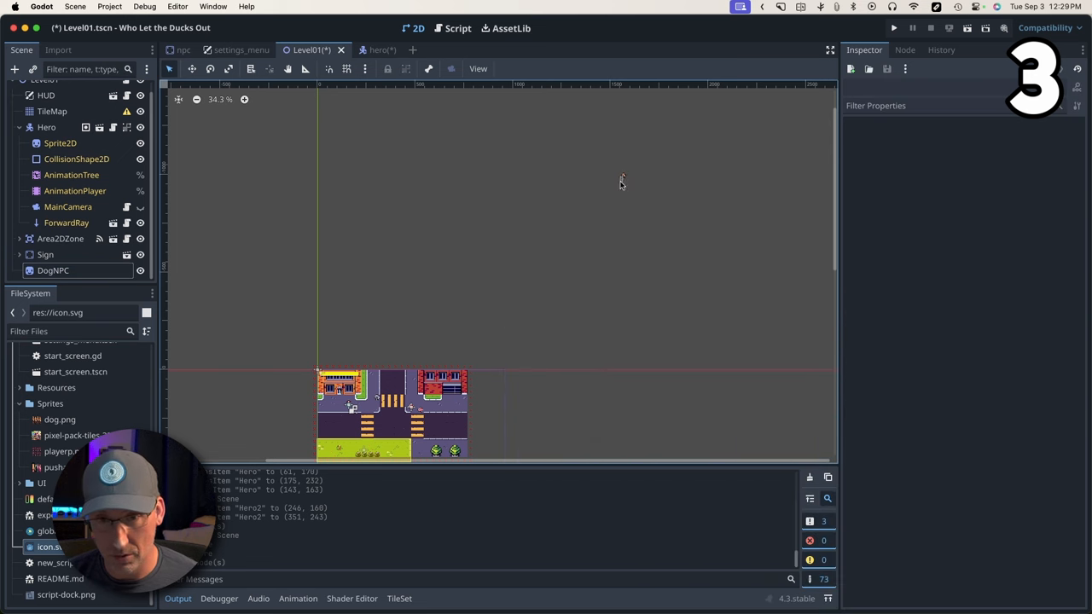
pyautogui.click(53, 269)
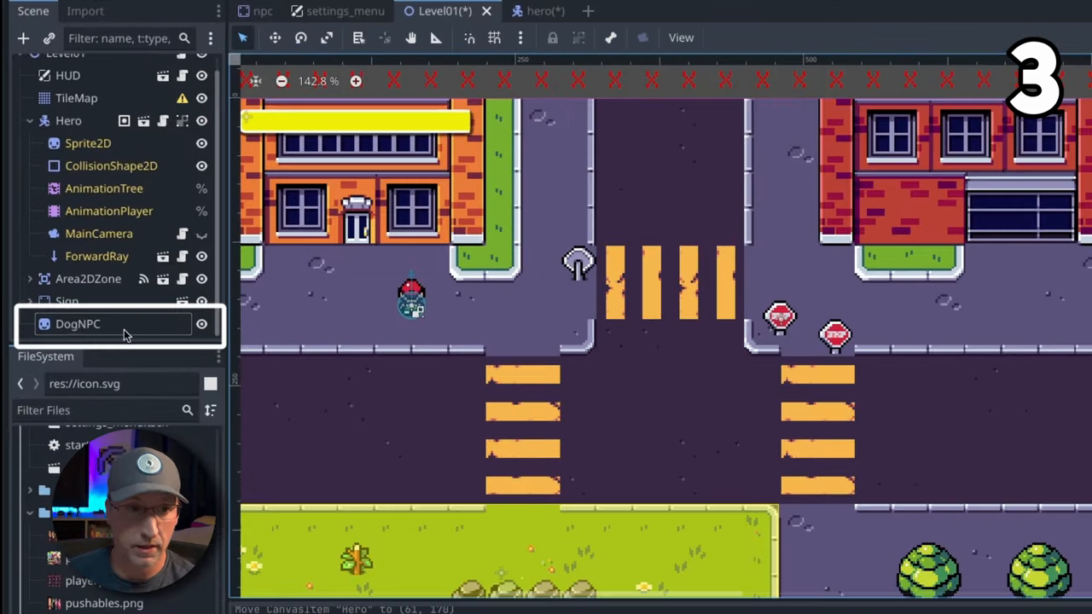
pyautogui.moveTo(78, 324)
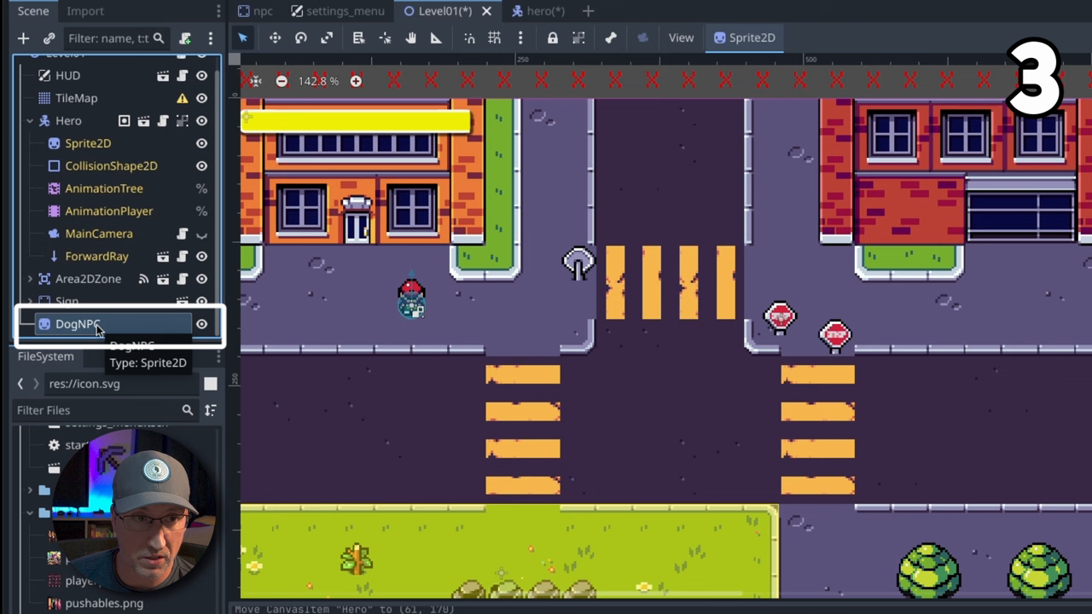
pyautogui.moveTo(631, 407)
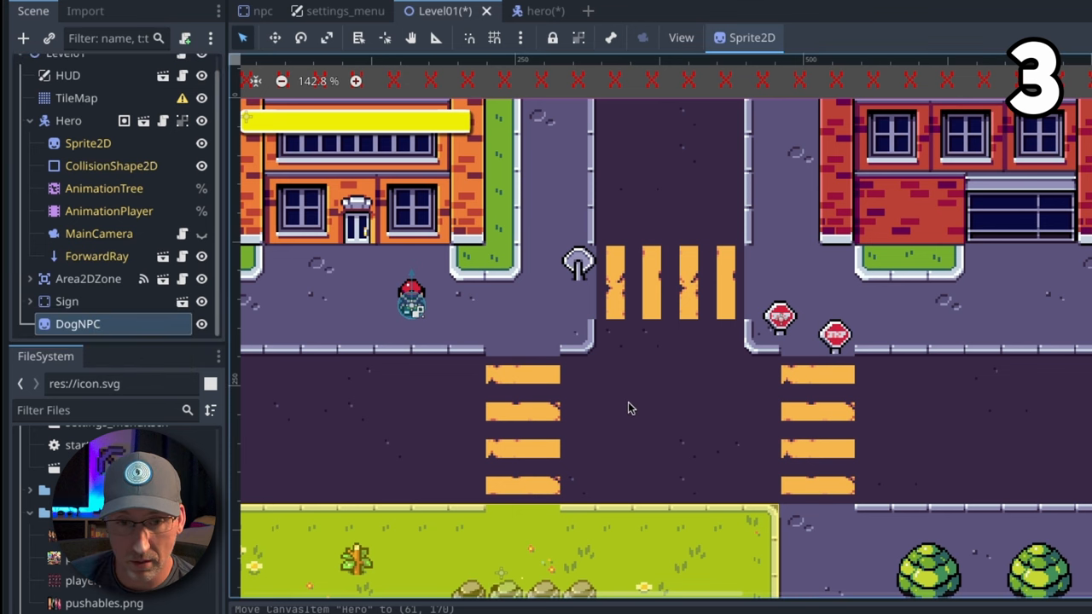
pyautogui.moveTo(413, 293); pyautogui.dragTo(628, 403)
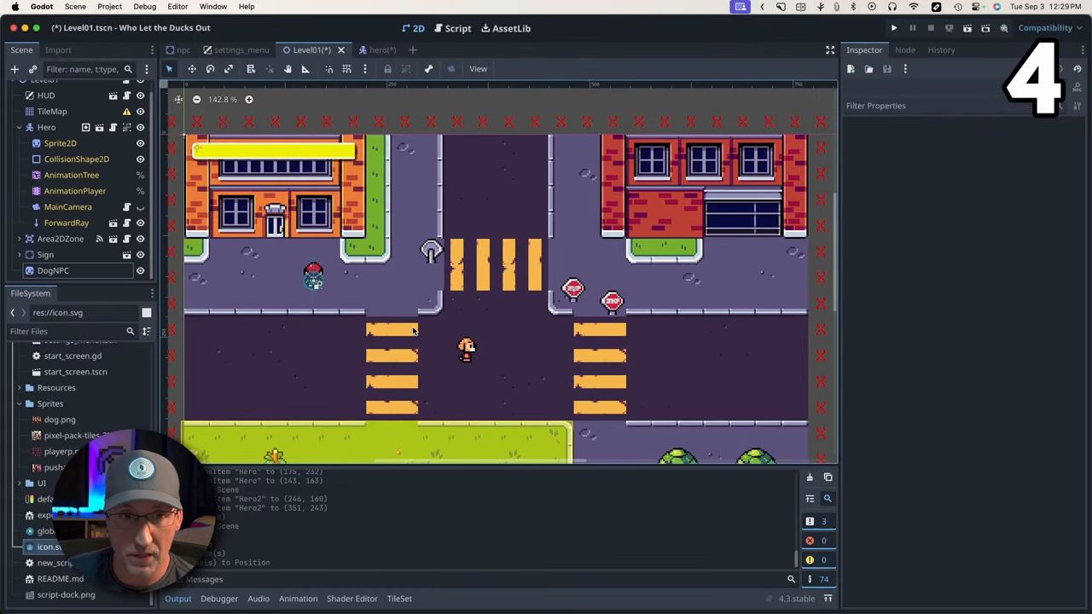
# Reset the 2D viewport zoom from 142.8% back to 100%
pyautogui.click(222, 99)
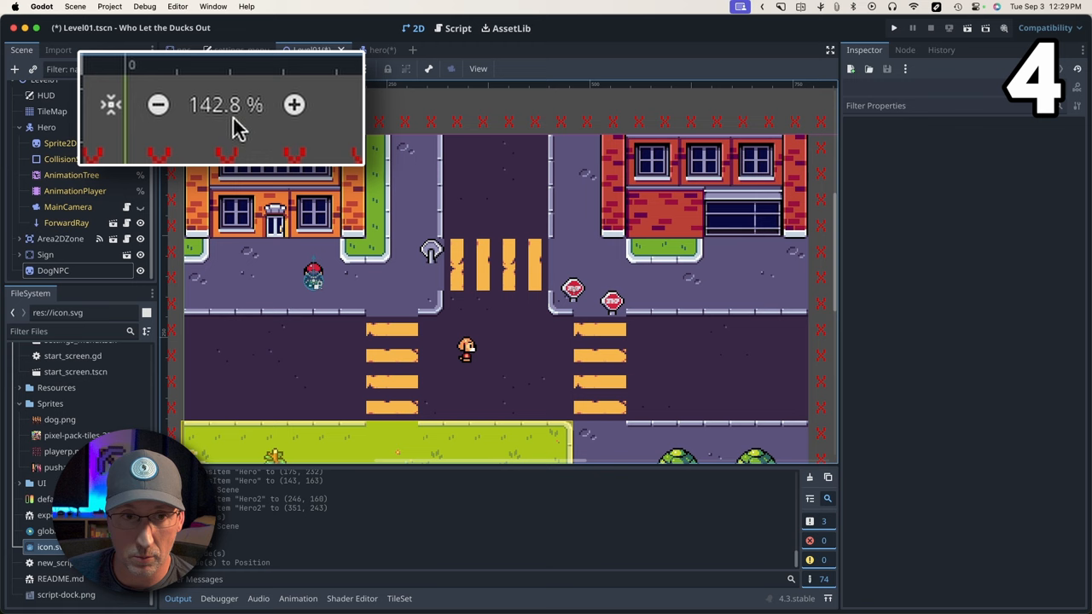
pyautogui.click(157, 104)
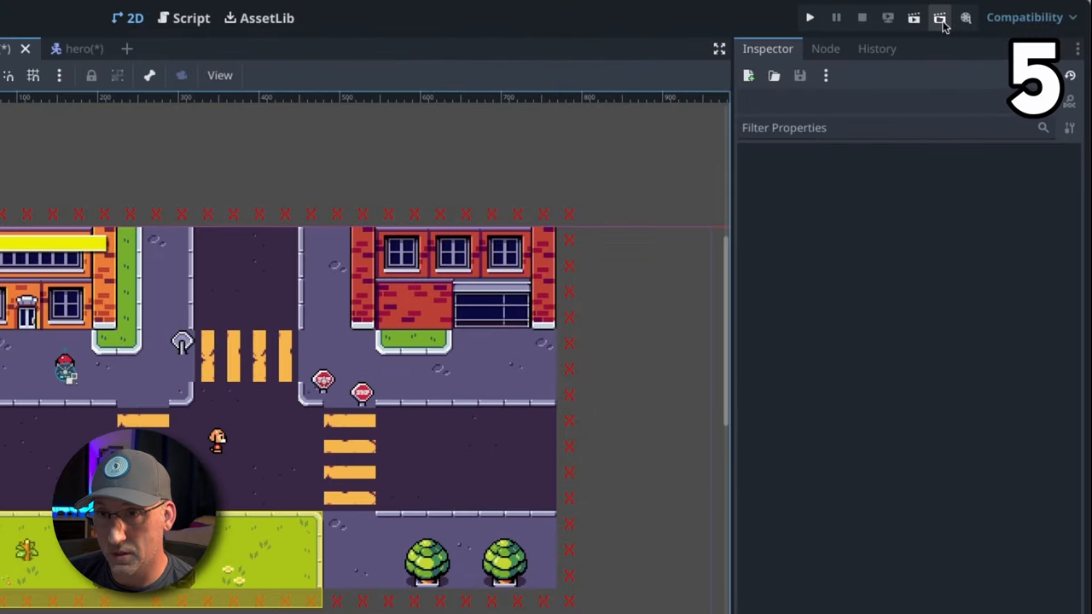
pyautogui.moveTo(940, 17)
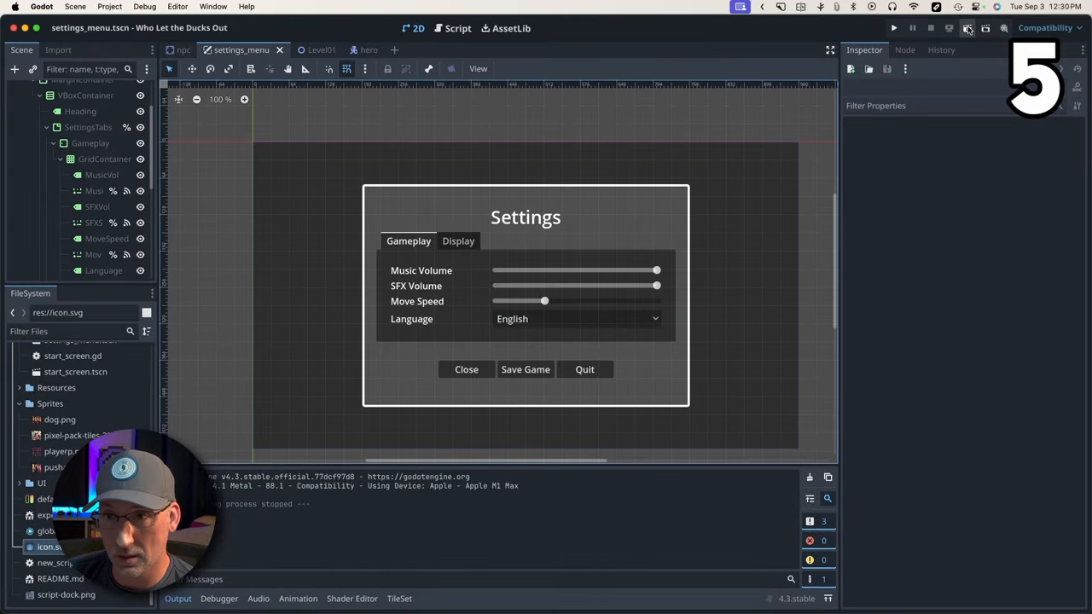
pyautogui.moveTo(969, 27)
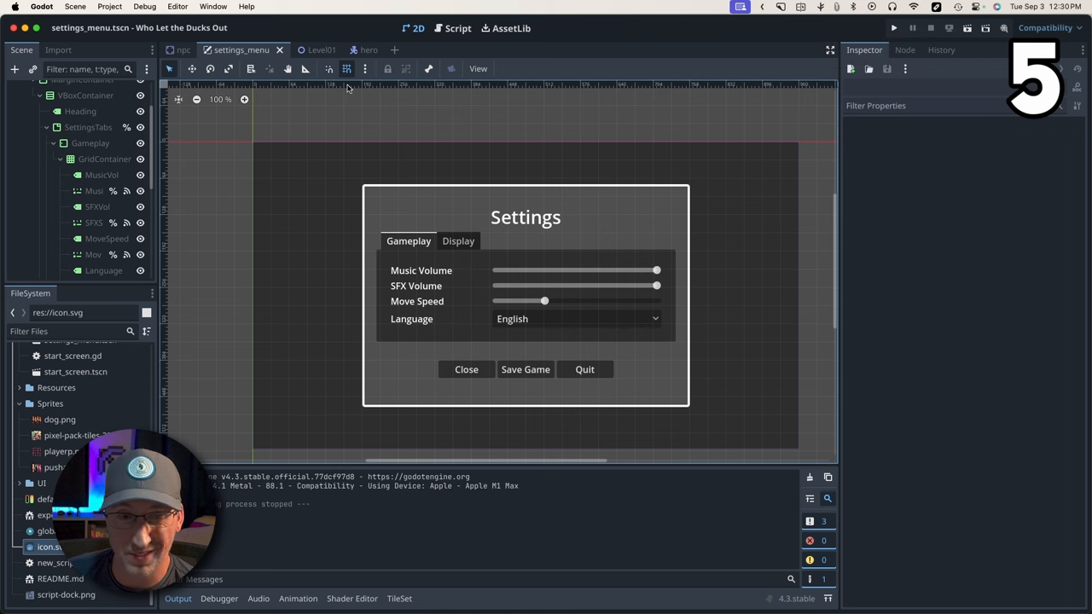
# Play only the settings_menu scene in a debug window, then close that window
pyautogui.click(307, 50)
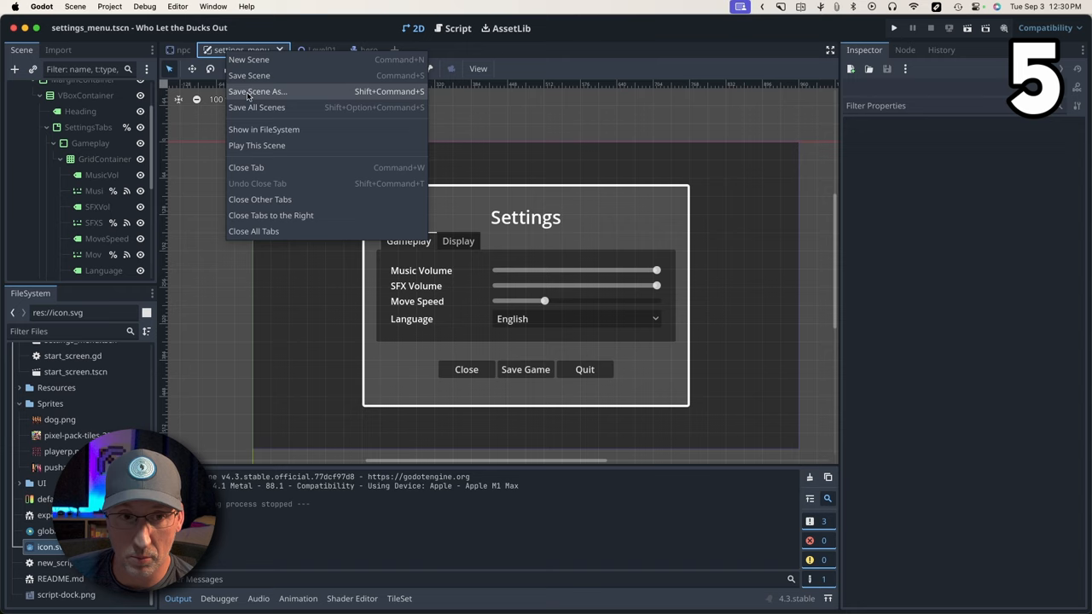
pyautogui.click(256, 145)
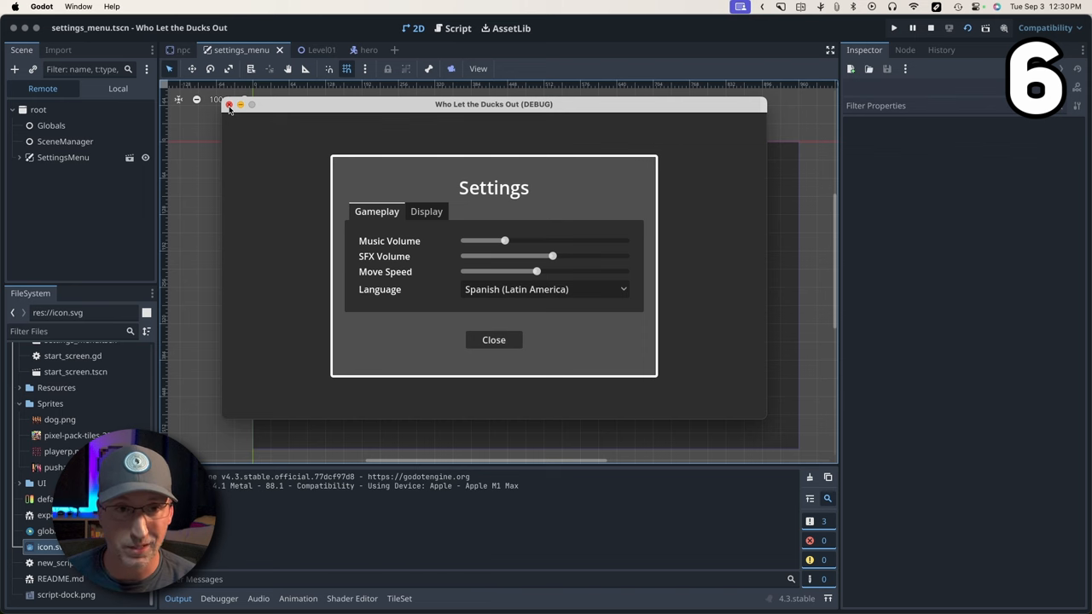
pyautogui.click(228, 104)
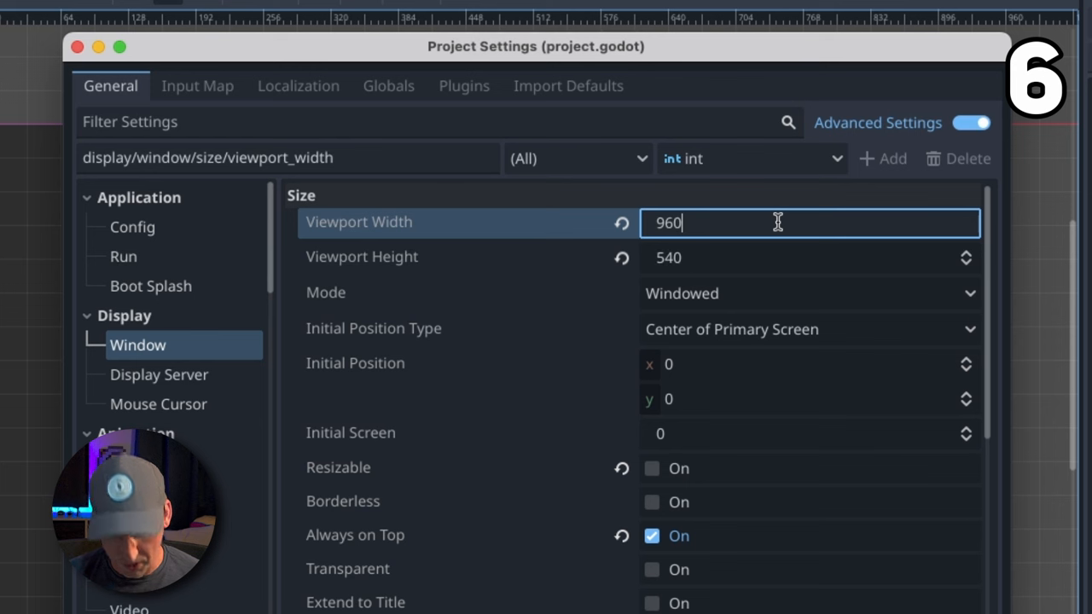
# Enter 480 then 960 as Viewport Width under Display > Window, keeping height 540
pyautogui.write('480')
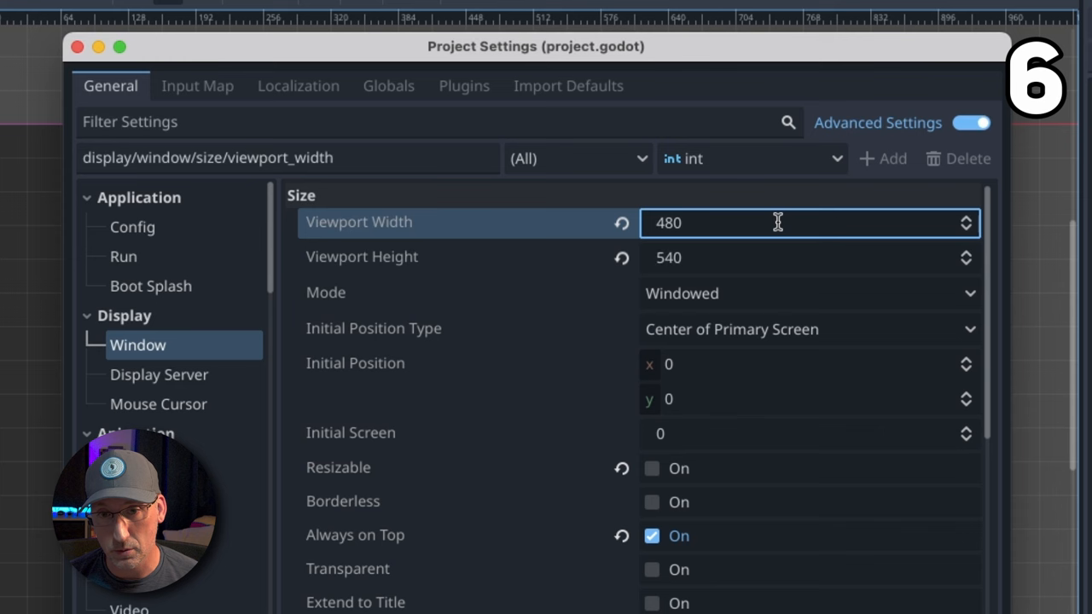
pyautogui.write('960')
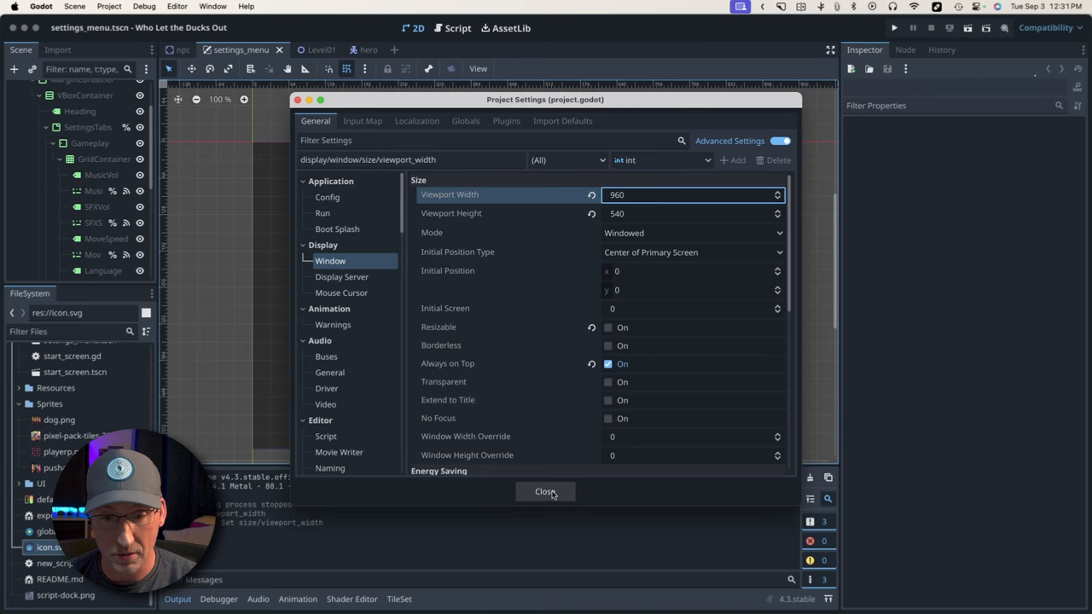
# Close Project Settings and add hero.gd, Level01.tscn and levels.json to the FileSystem favorites
pyautogui.click(546, 491)
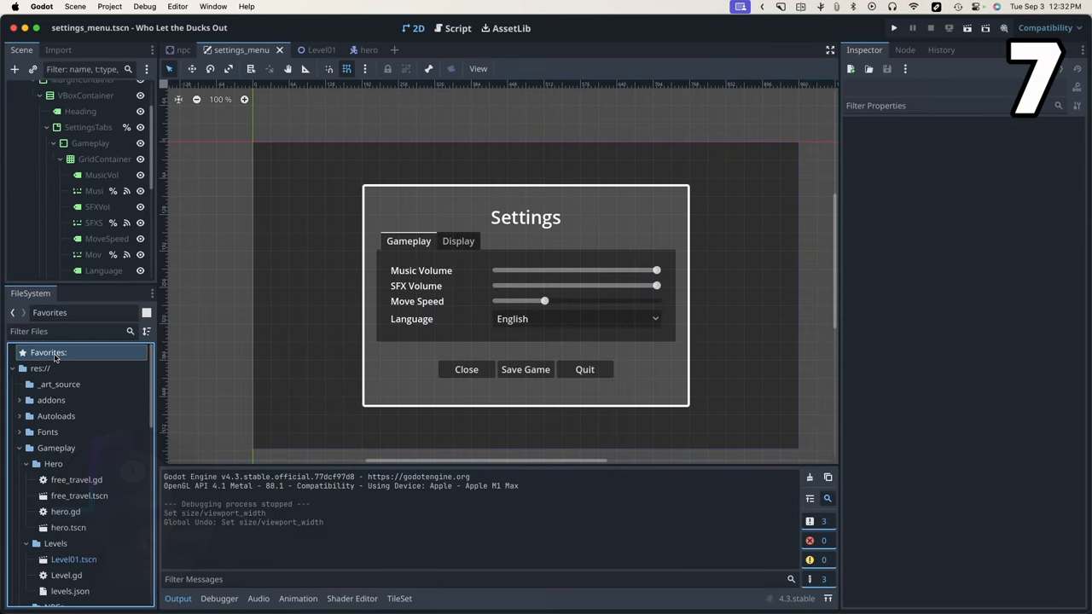
pyautogui.moveTo(82, 358)
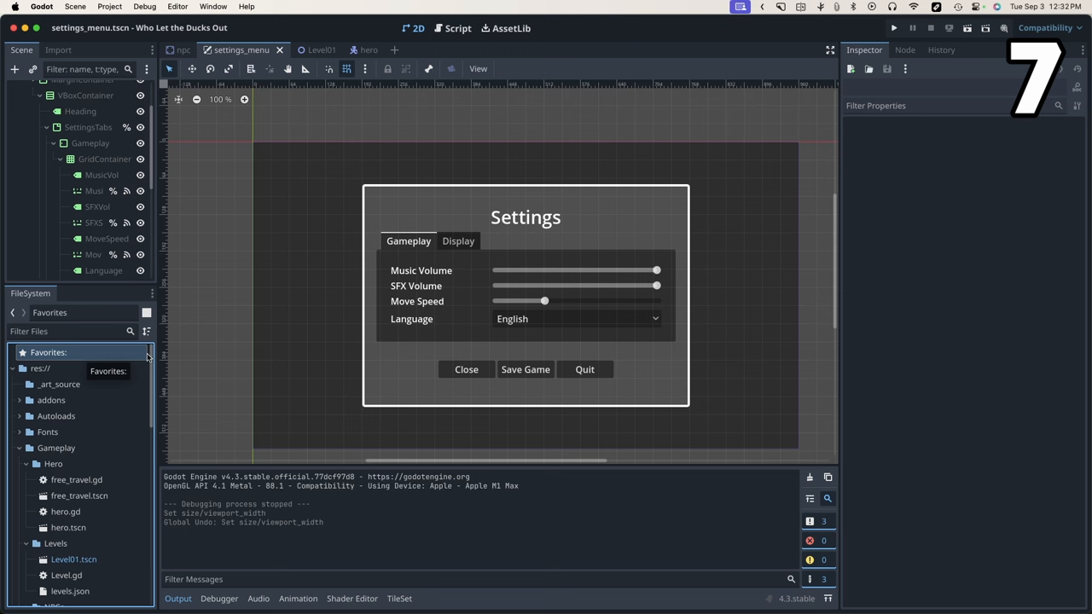
pyautogui.moveTo(191, 357)
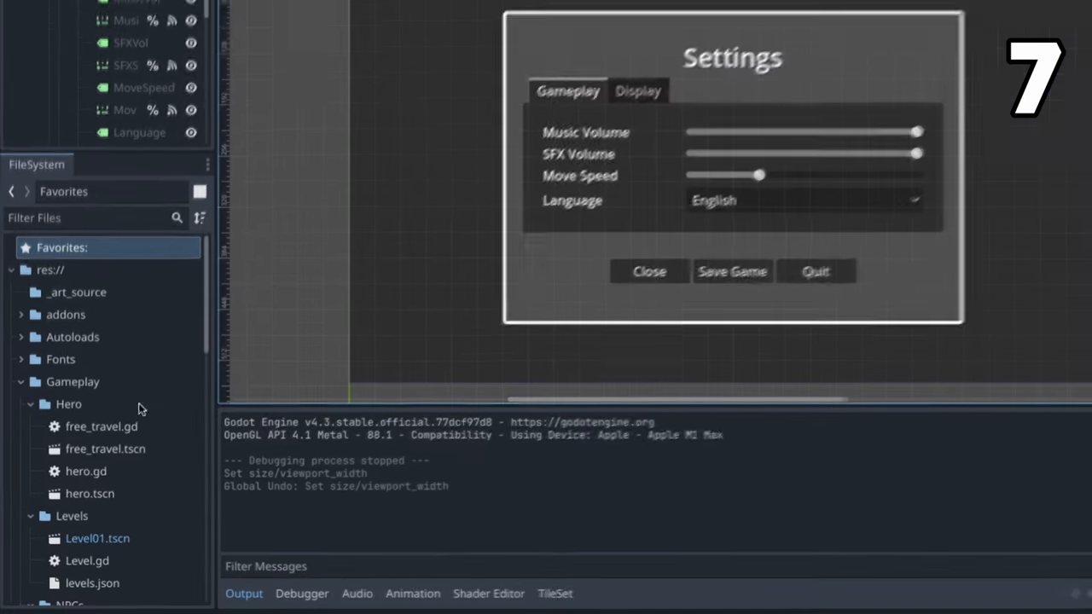
pyautogui.rightClick(85, 471)
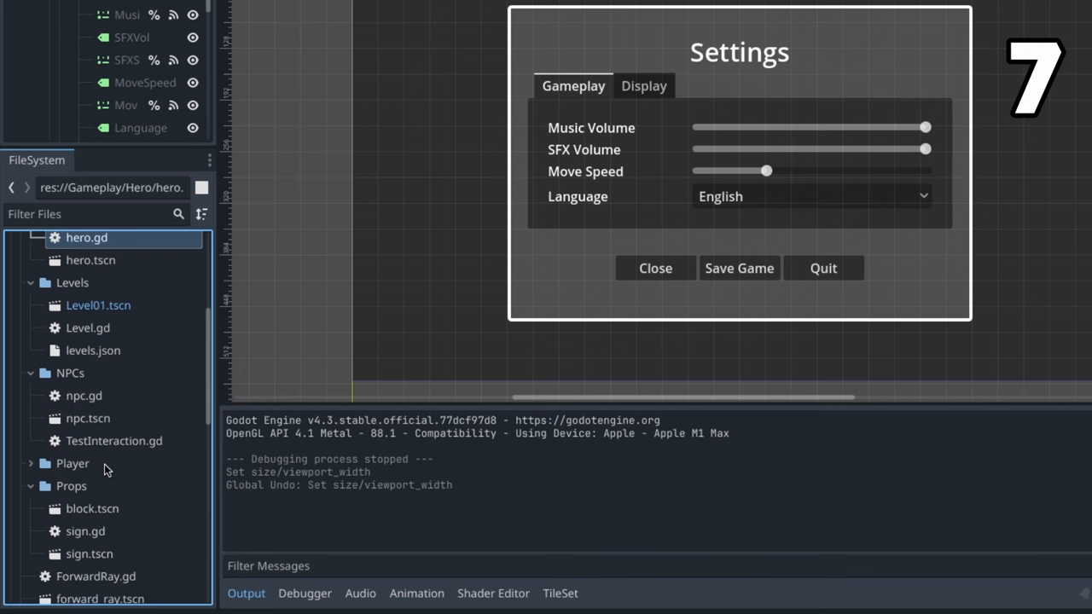
pyautogui.rightClick(99, 303)
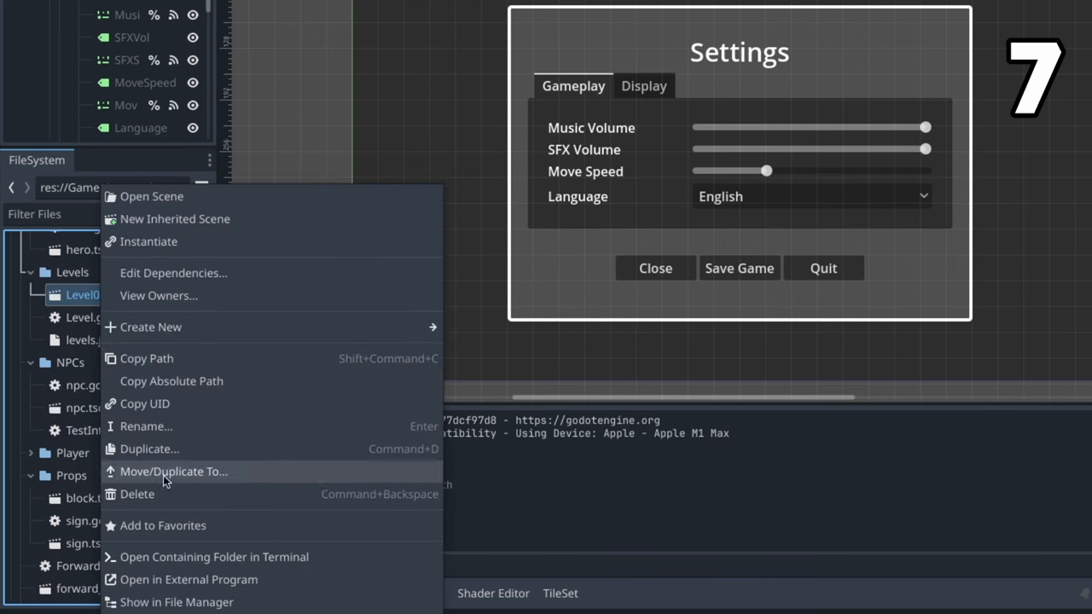
pyautogui.rightClick(77, 362)
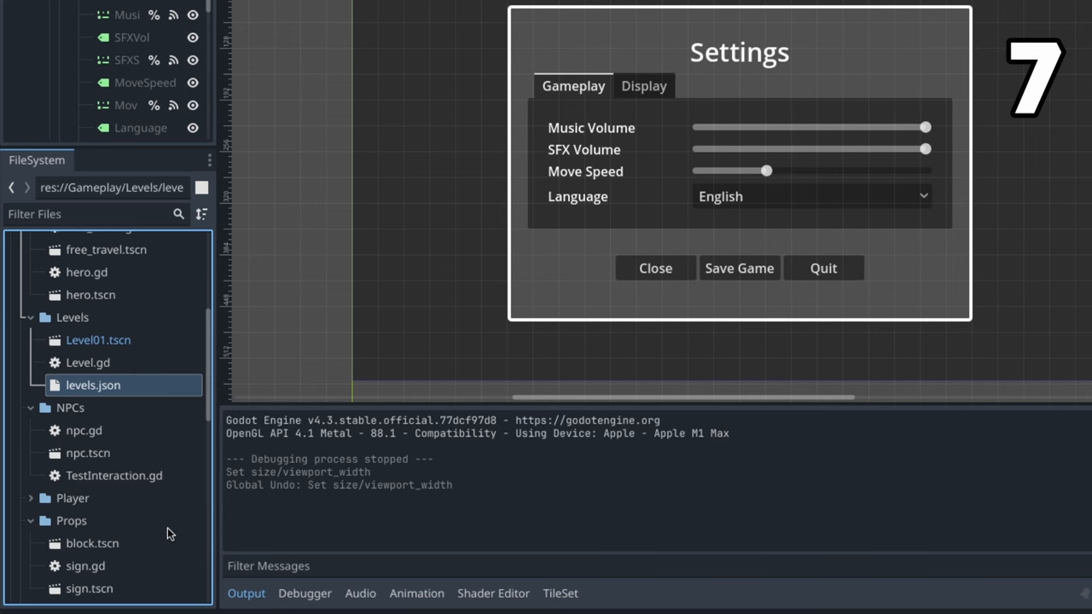
# Pick Level01.tscn from the Favorites list
pyautogui.scroll(3)
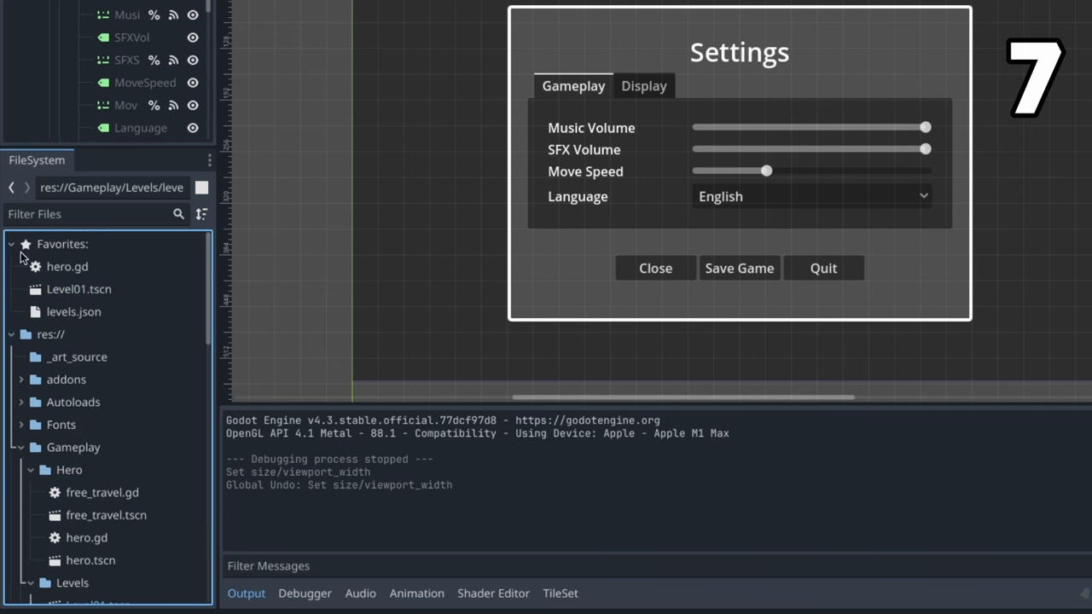
pyautogui.click(78, 289)
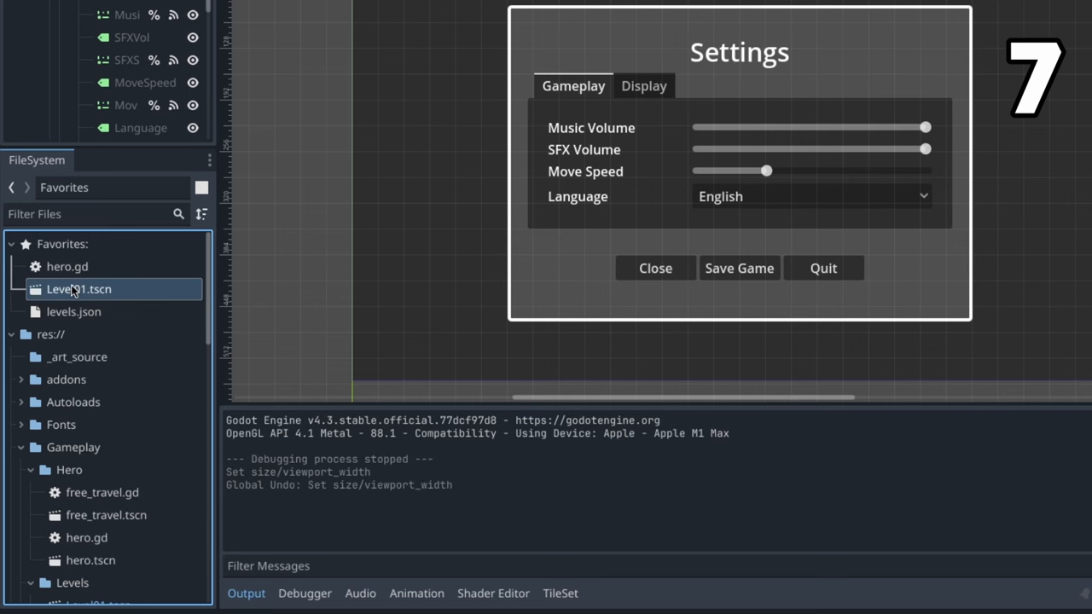
pyautogui.moveTo(300, 257)
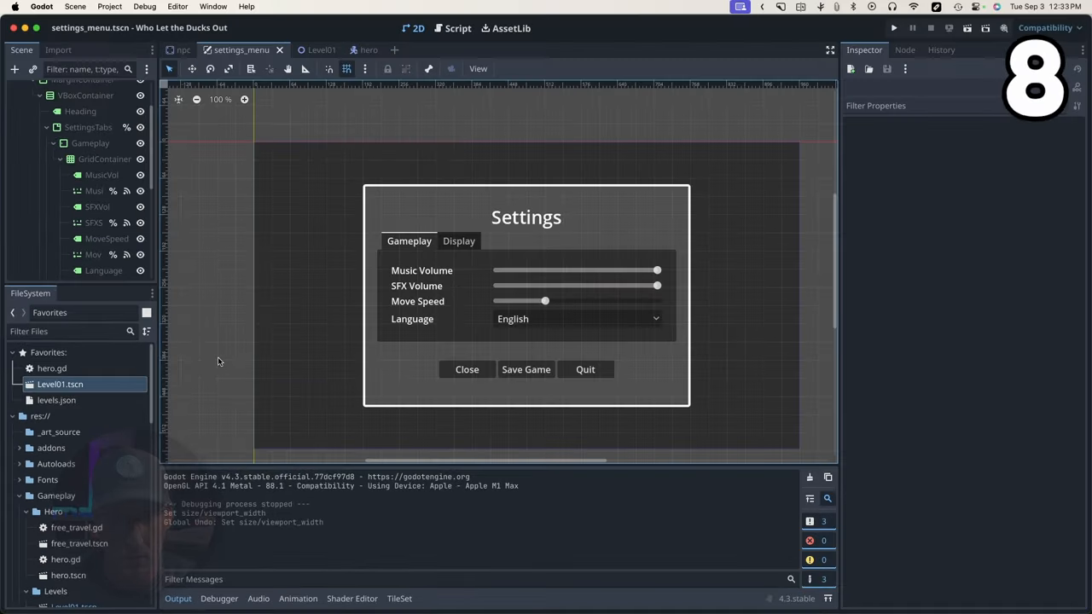
# Show the hero scene's script, jump to the AnimationTree class docs, then into settings_menu.gd
pyautogui.click(353, 50)
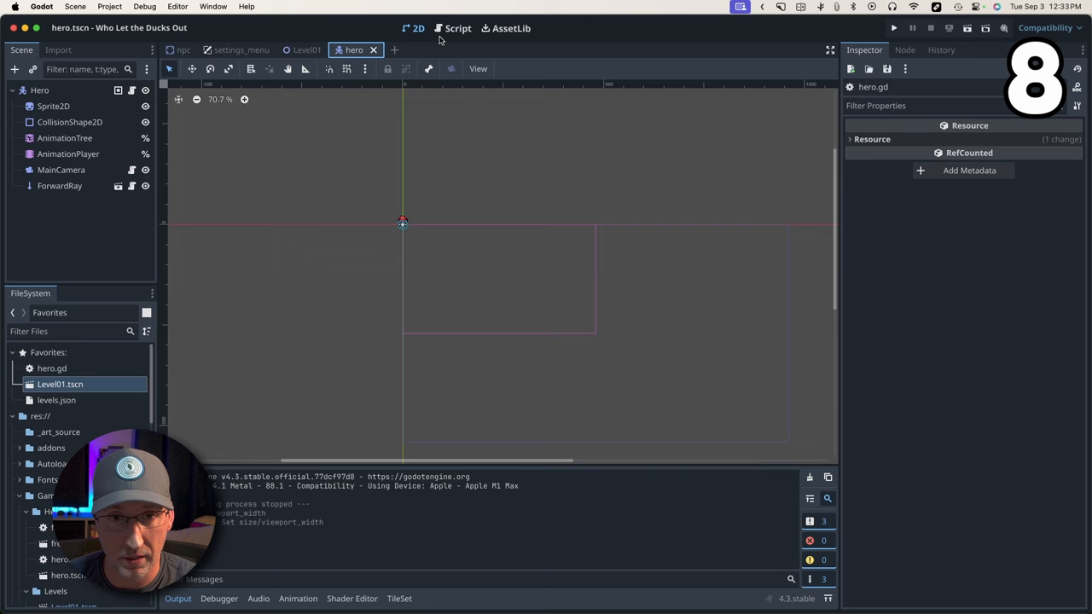
pyautogui.click(457, 28)
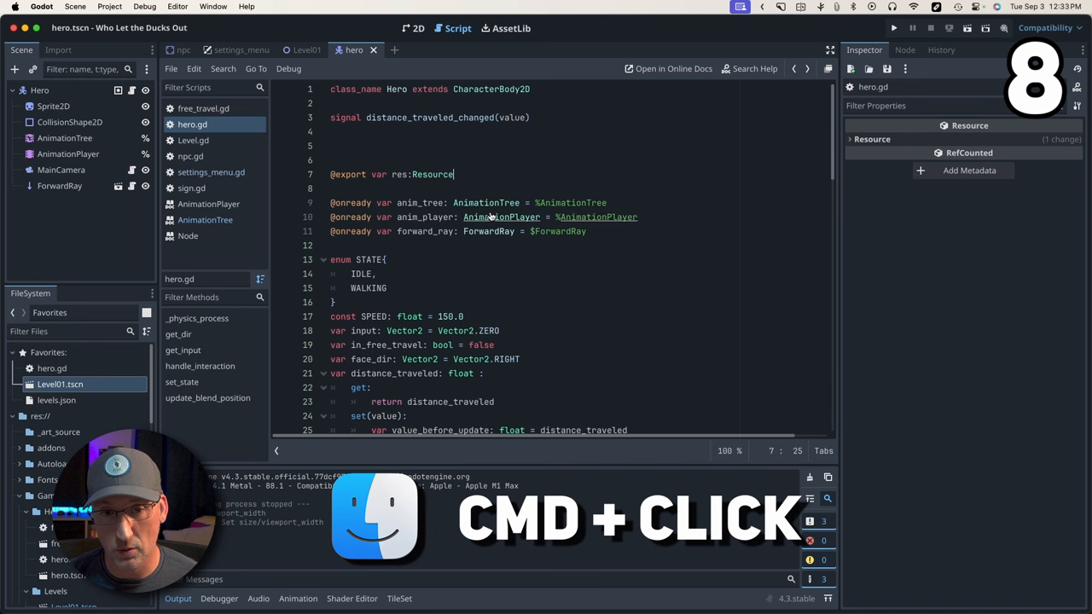
pyautogui.click(486, 201)
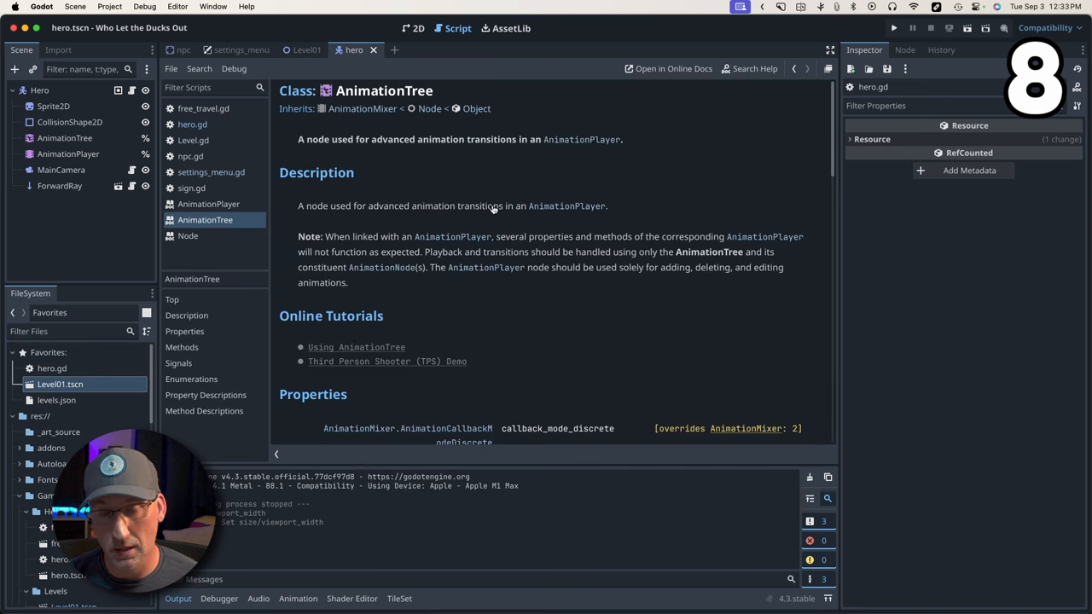
pyautogui.click(212, 171)
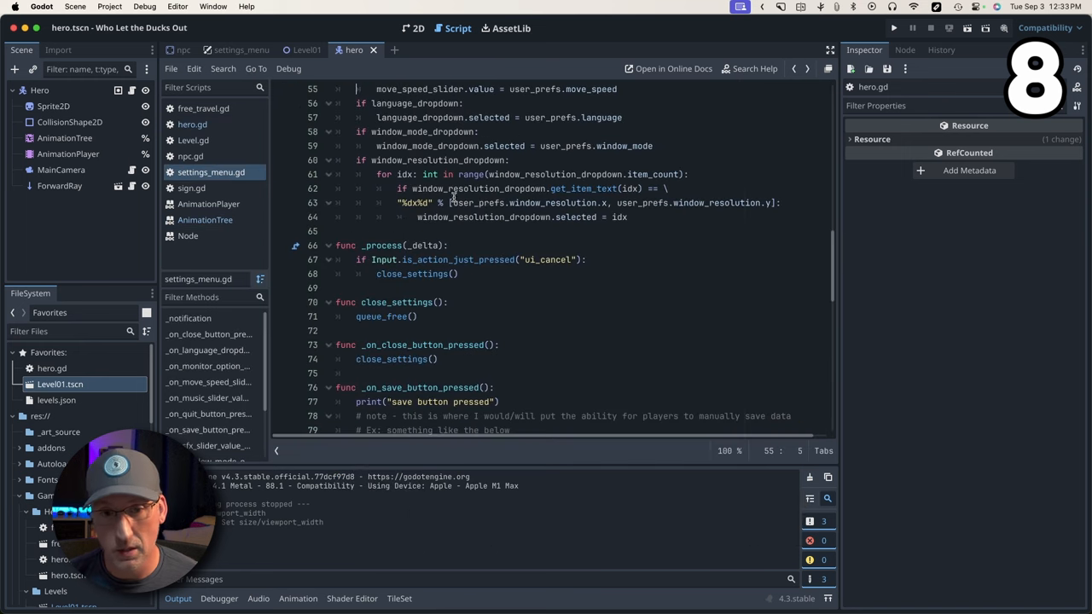
# Return to hero.gd in the script list and scroll down through its code
pyautogui.scroll(3)
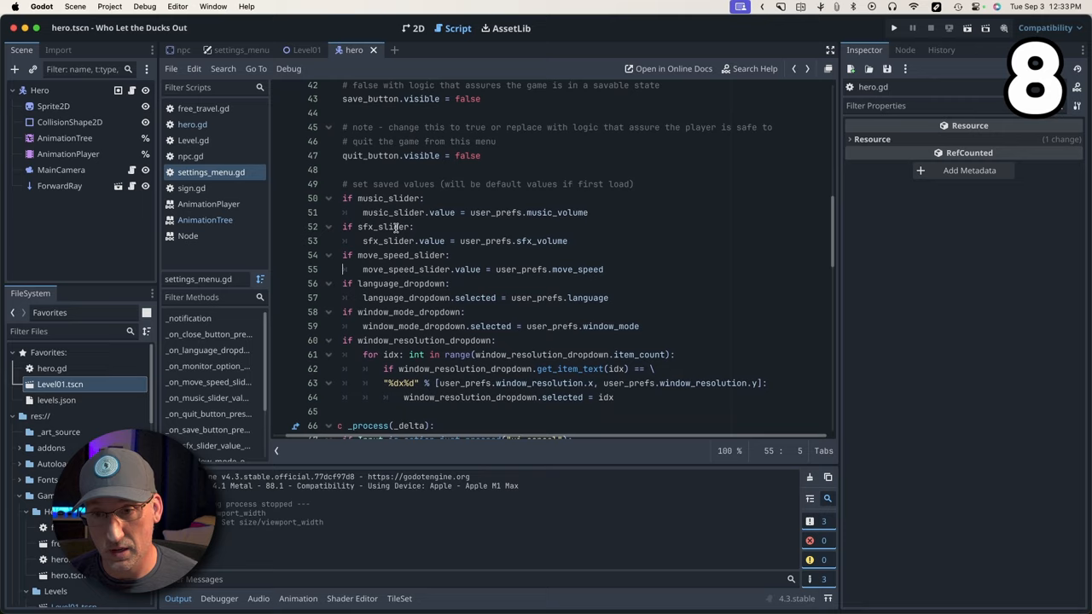
pyautogui.click(191, 123)
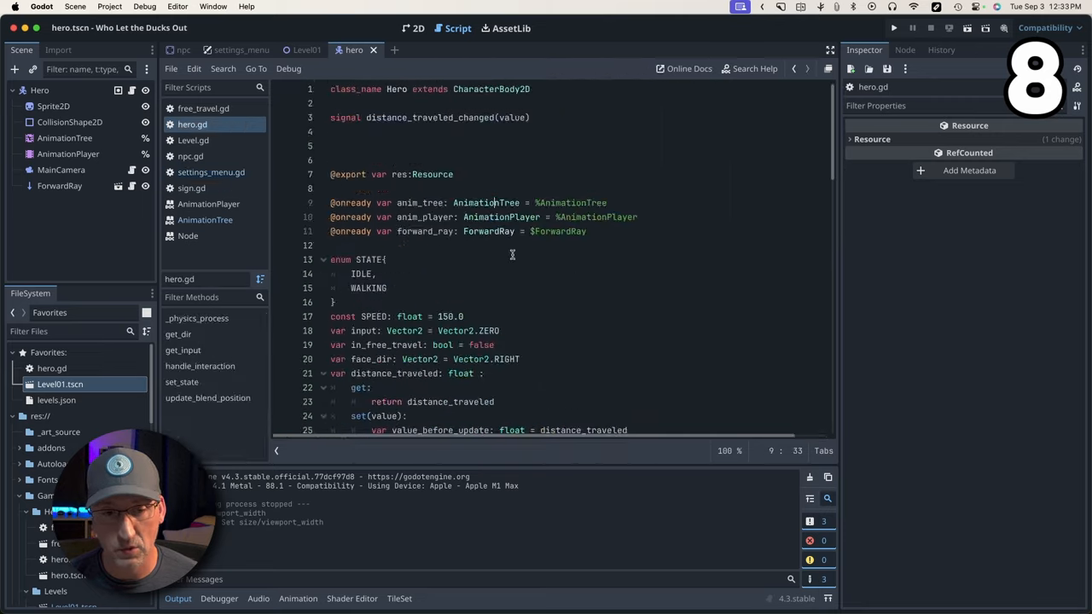
pyautogui.scroll(-3)
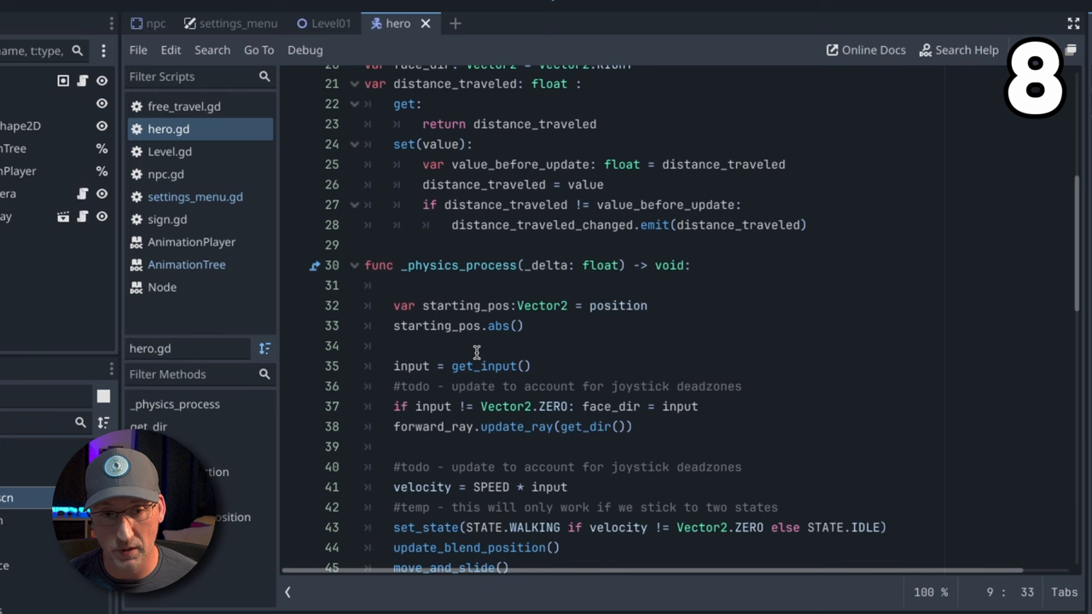
pyautogui.scroll(-3)
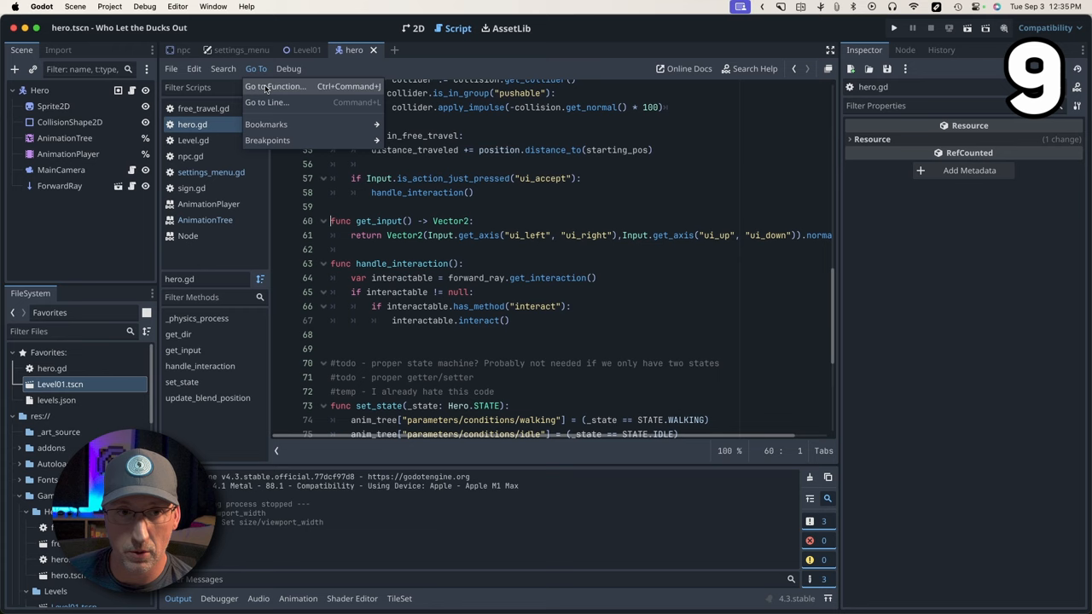
# Use Go To > Go to Function to reach get_input and handle_interaction in hero.gd
pyautogui.click(274, 85)
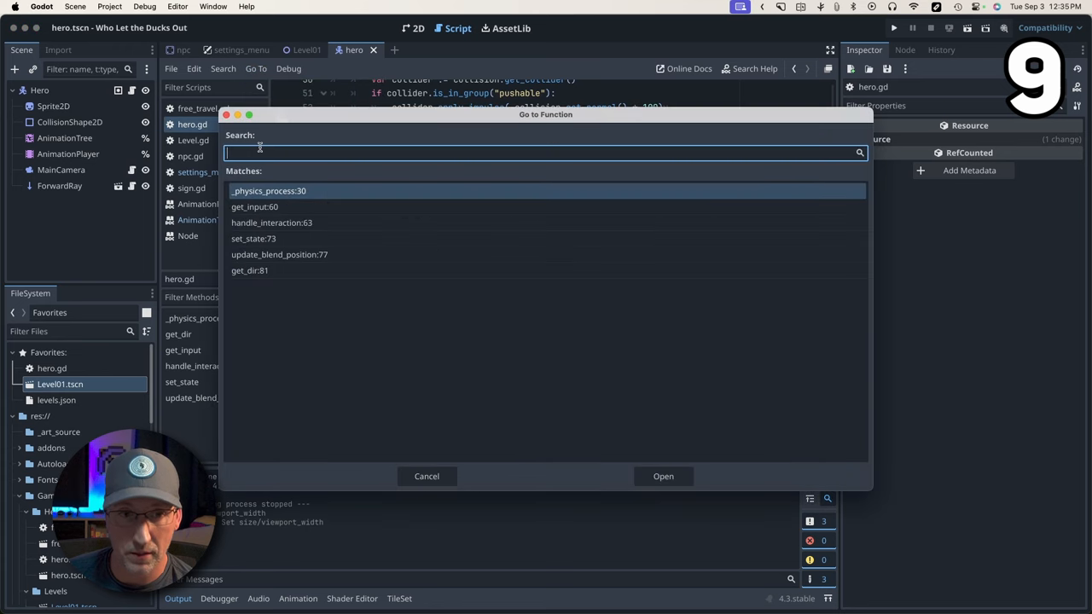
pyautogui.click(662, 476)
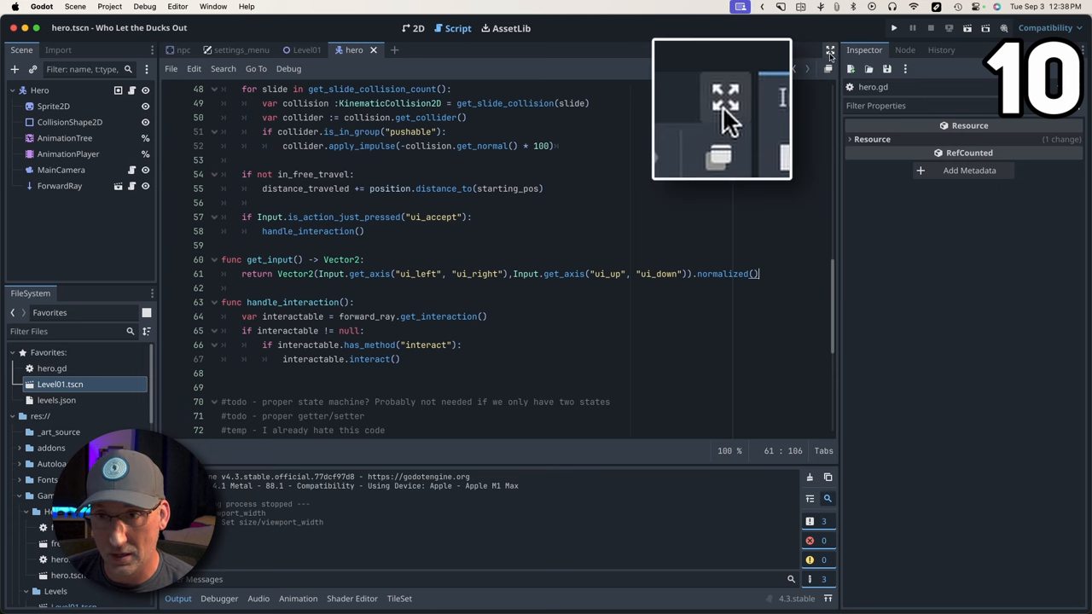
# Switch the hero.gd script editor into distraction-free mode, hiding the side docks
pyautogui.click(830, 49)
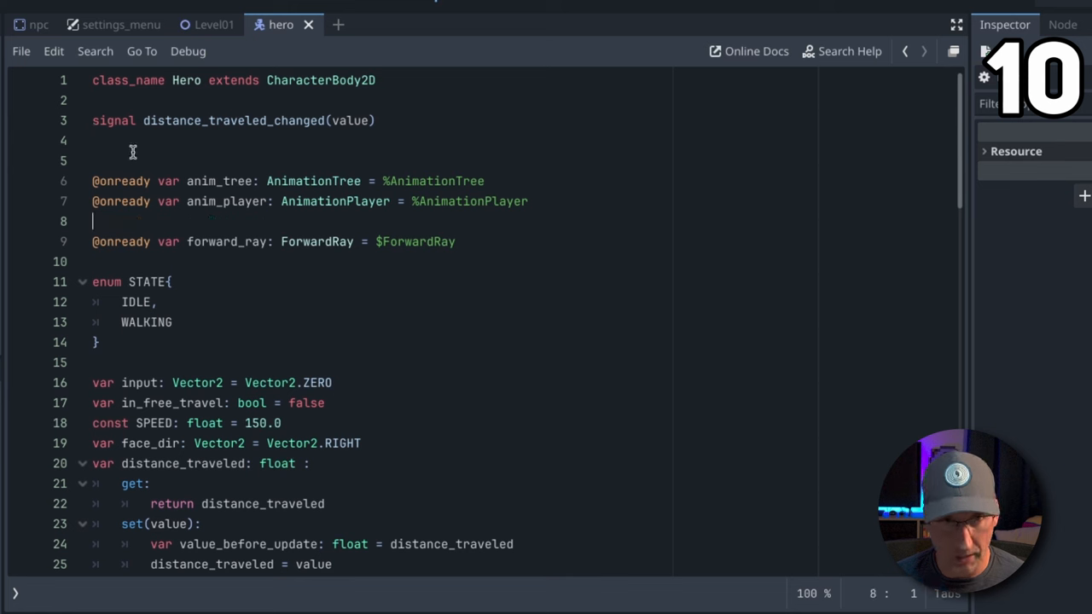
pyautogui.write('@export var res:Resource')
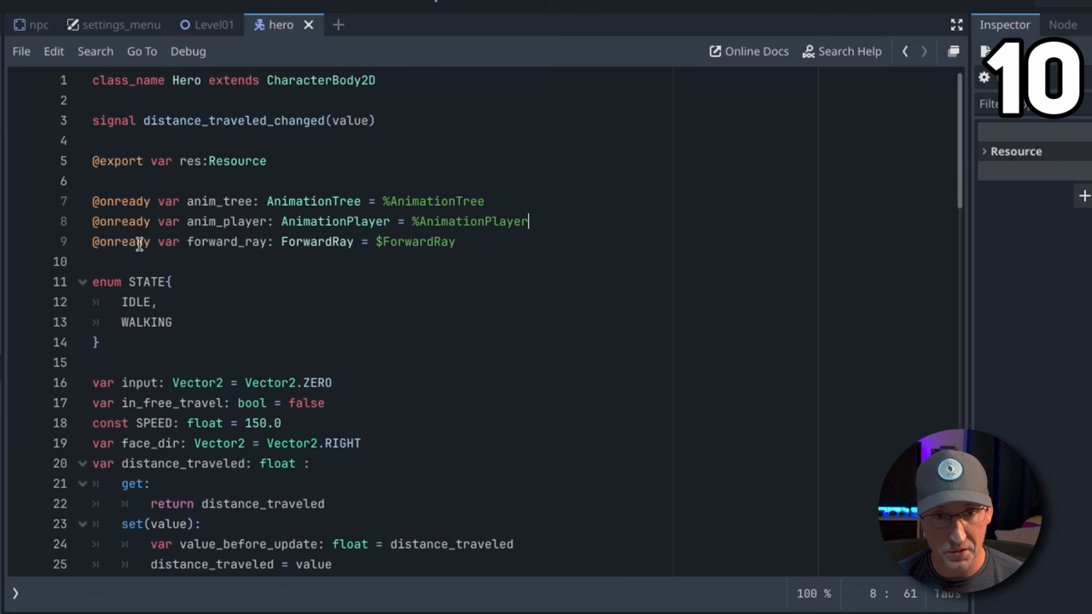
pyautogui.click(232, 423)
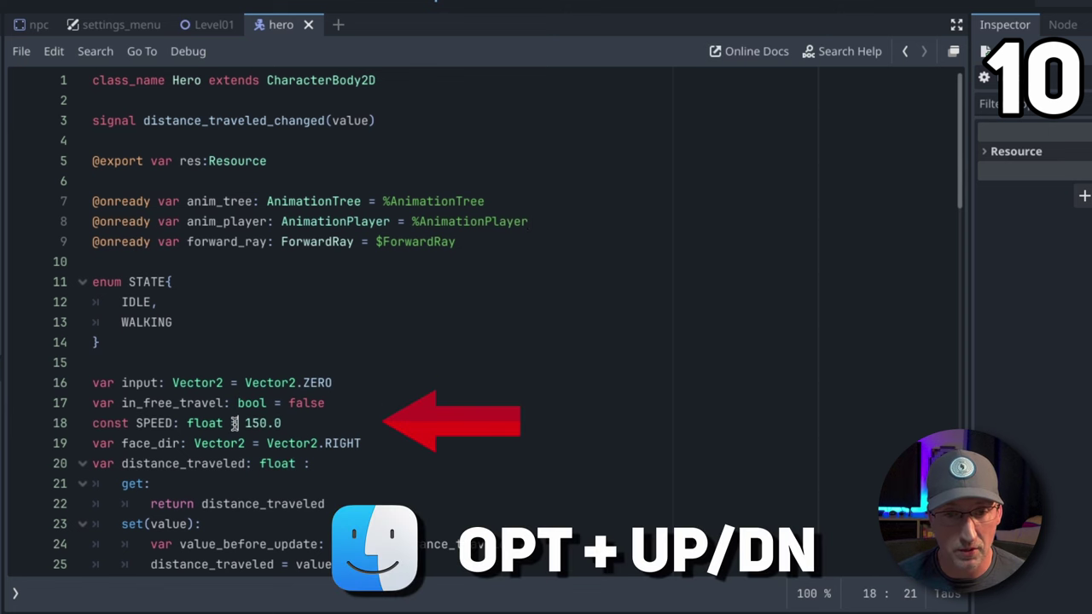
pyautogui.press('Alt+Up')
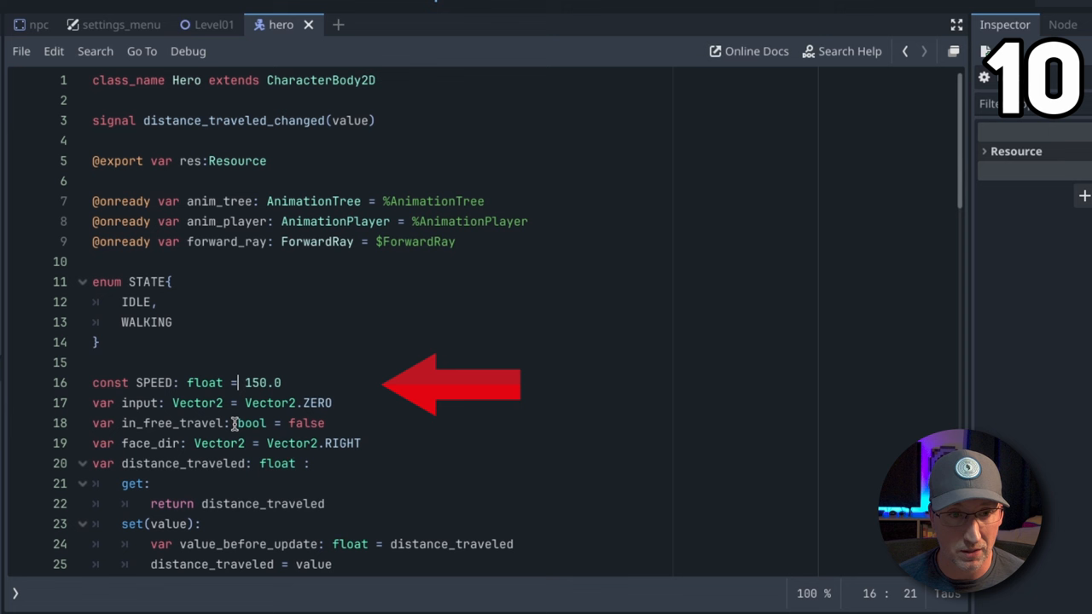